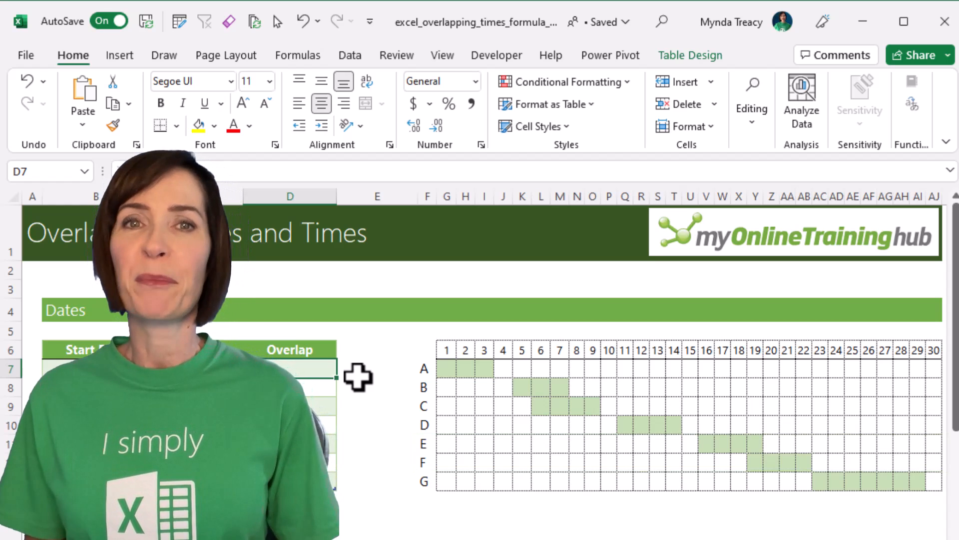
# Start =SUMPRODUCT in D7, the first Overlap cell of the Dates table
pyautogui.write('=sumpr')
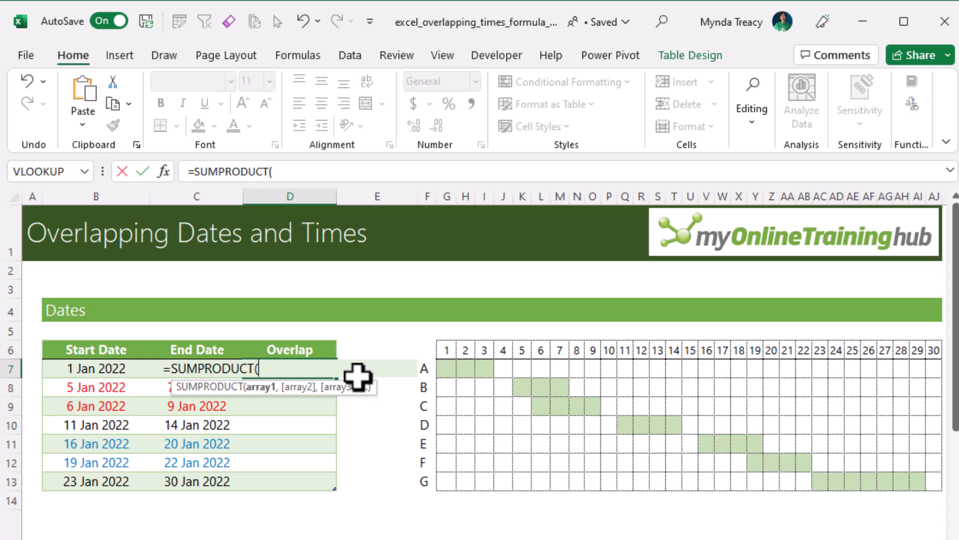
# Enter =SUMPRODUCT(([@[Start Date]]<[End Date])*([@[End Date]]>[Start Date]))>1 to fill Overlap with TRUE/FALSE
pyautogui.write('([@[Start Date')
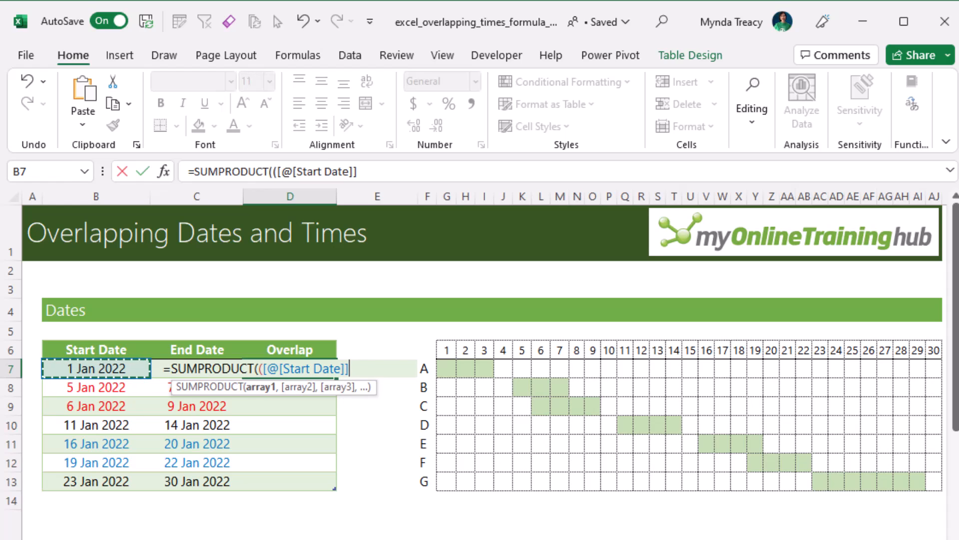
pyautogui.write('<[End Date')
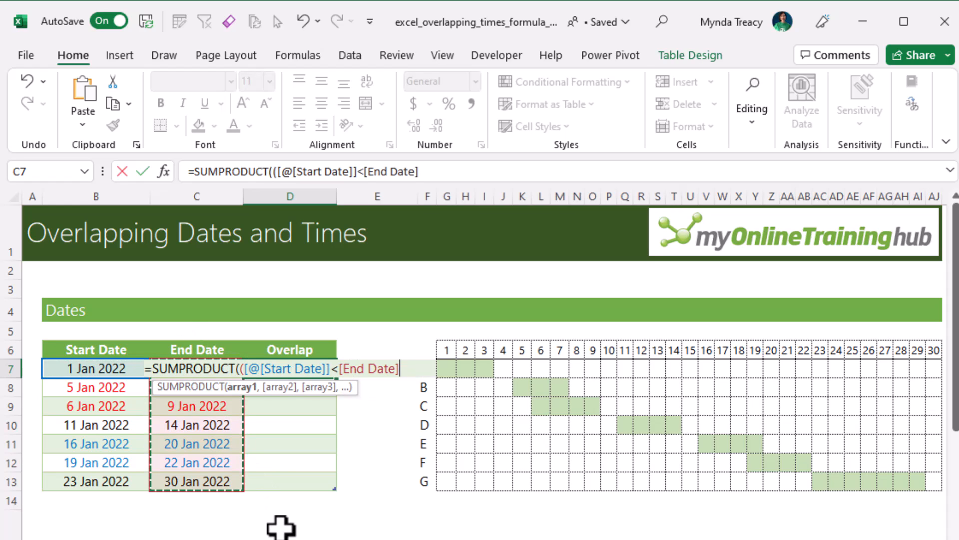
pyautogui.write(')')
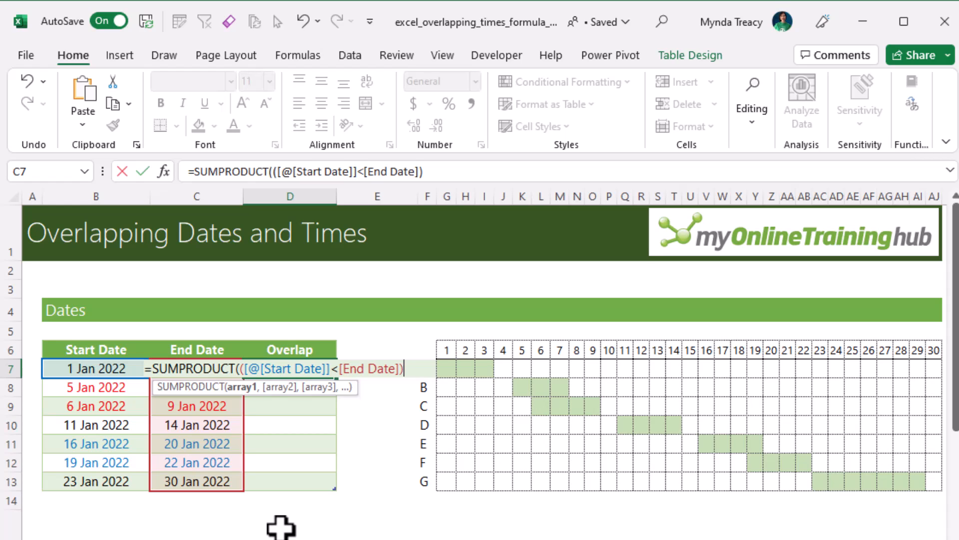
pyautogui.write('*')
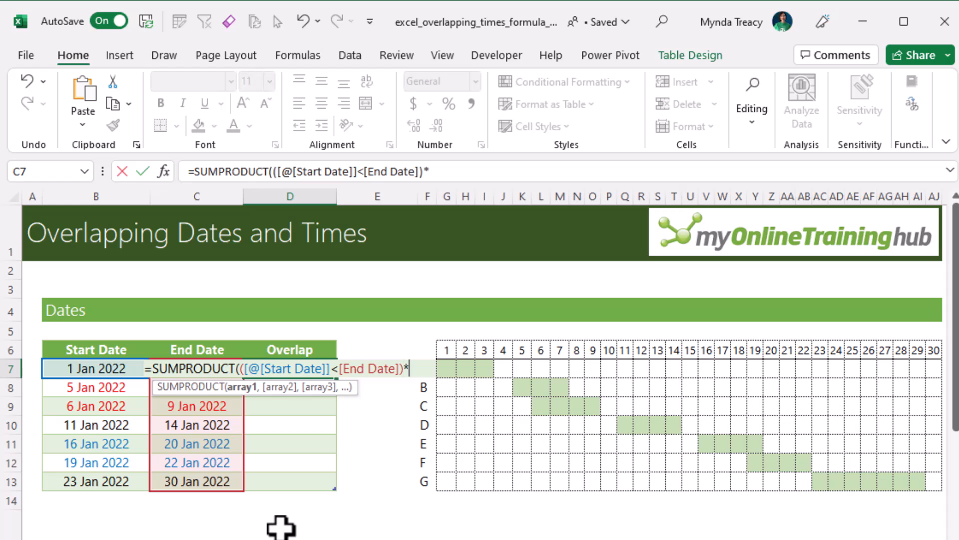
pyautogui.write('([@[End Date')
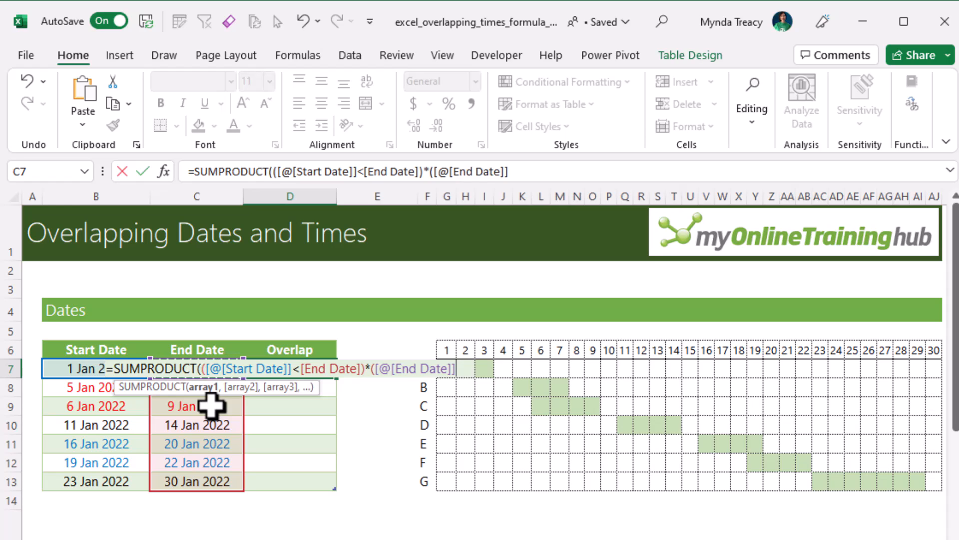
pyautogui.write('>')
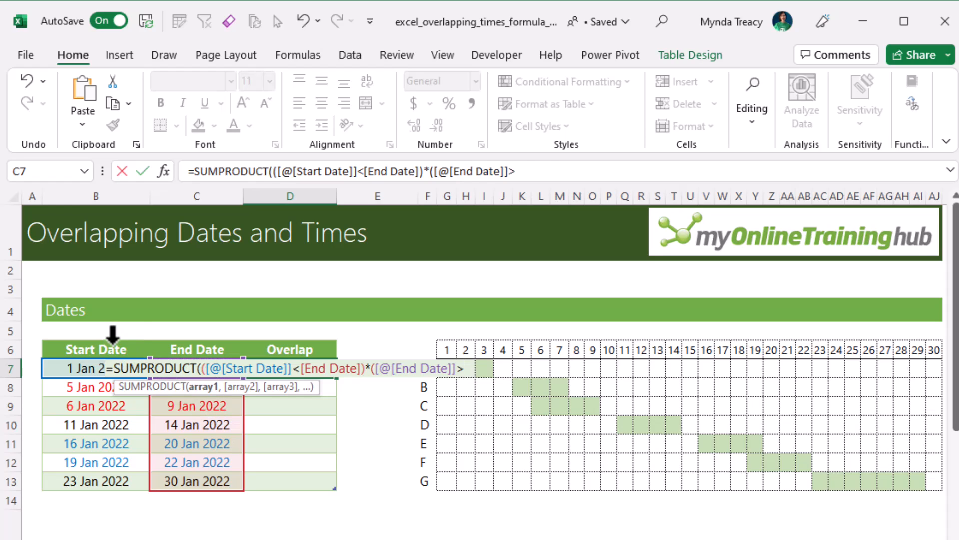
pyautogui.write('[Start Date]))')
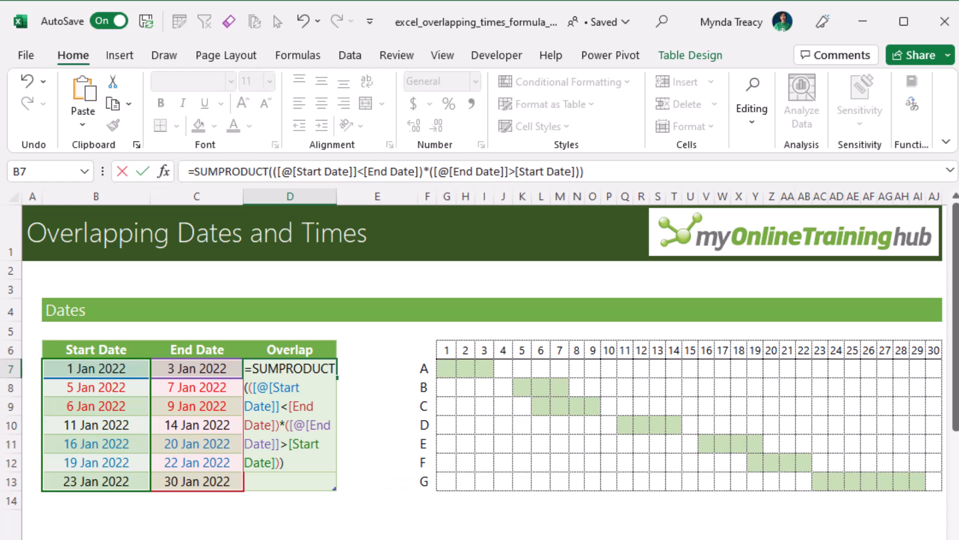
pyautogui.write('>')
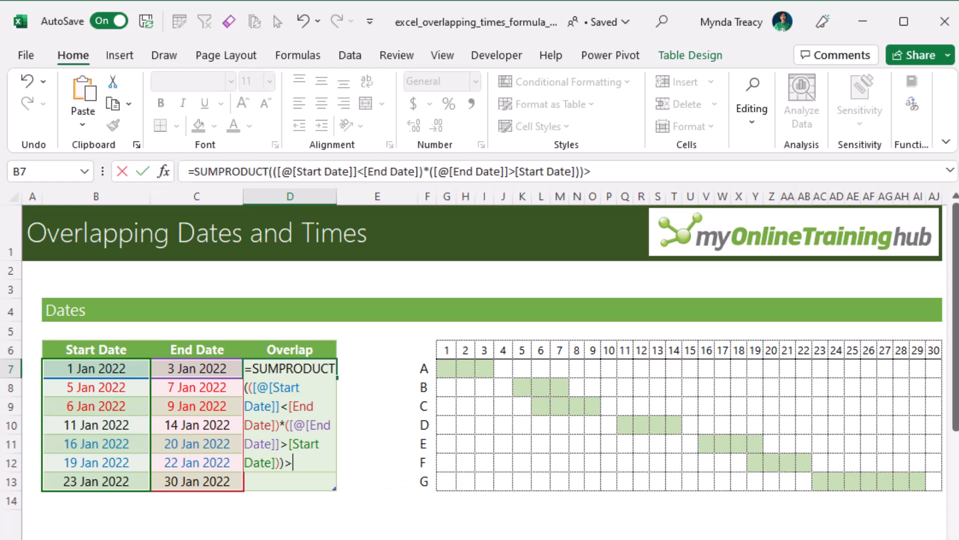
pyautogui.write('1')
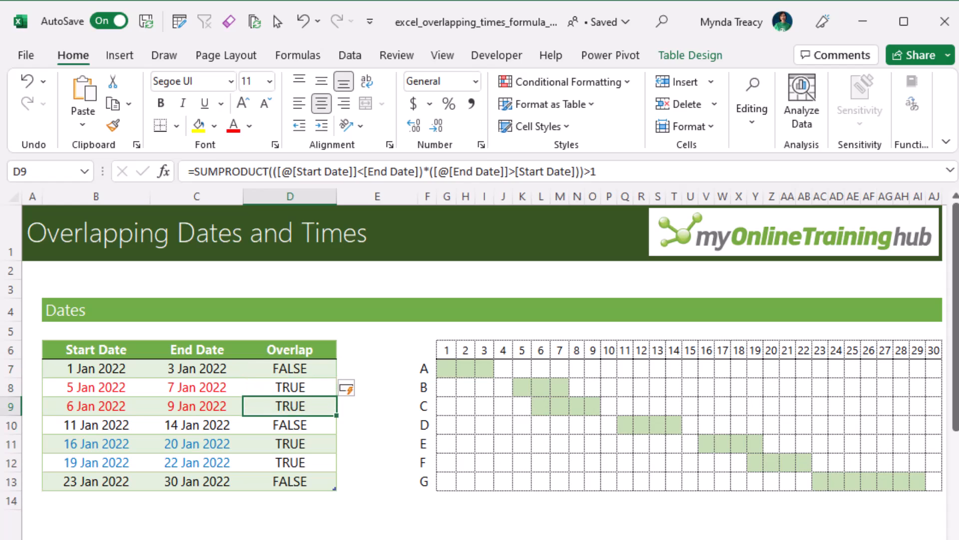
pyautogui.click(290, 424)
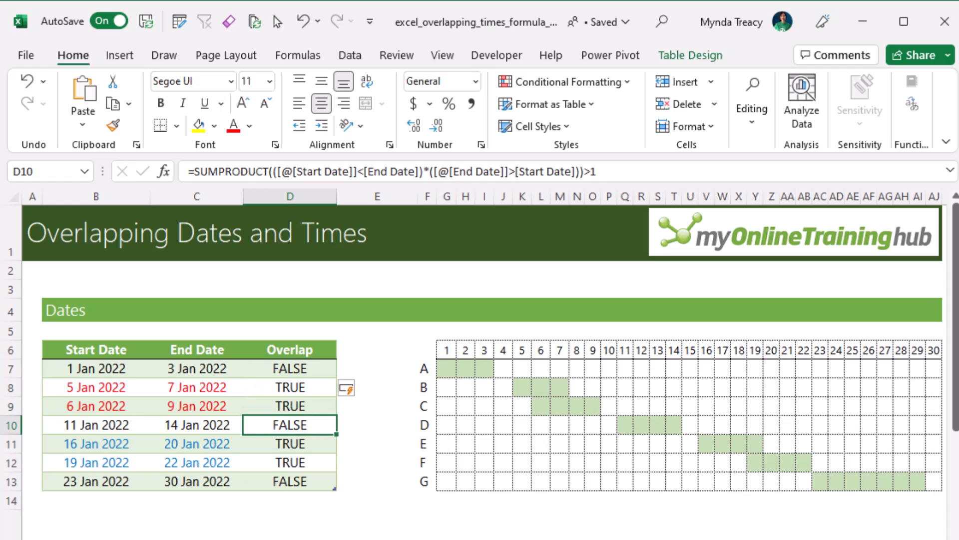
pyautogui.click(289, 461)
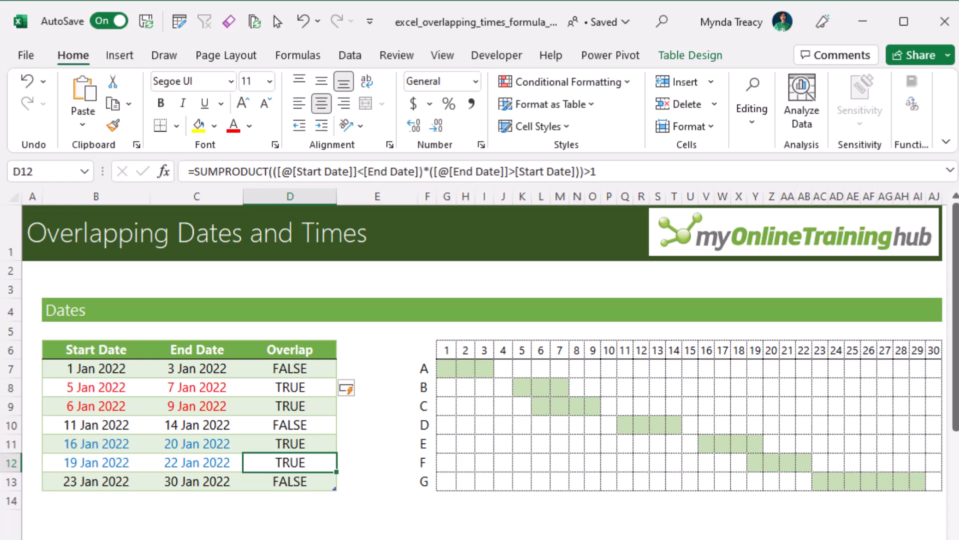
pyautogui.click(290, 481)
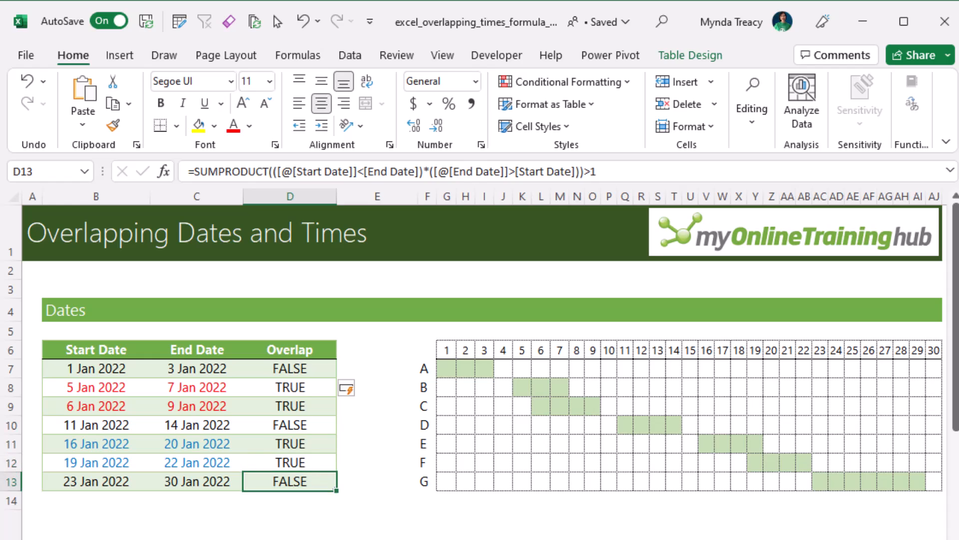
pyautogui.click(290, 369)
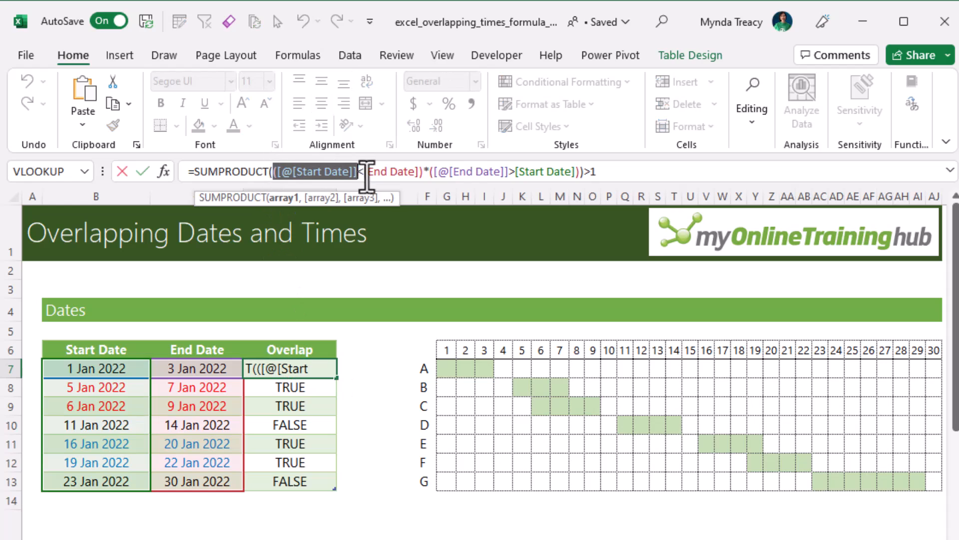
pyautogui.press('F9')
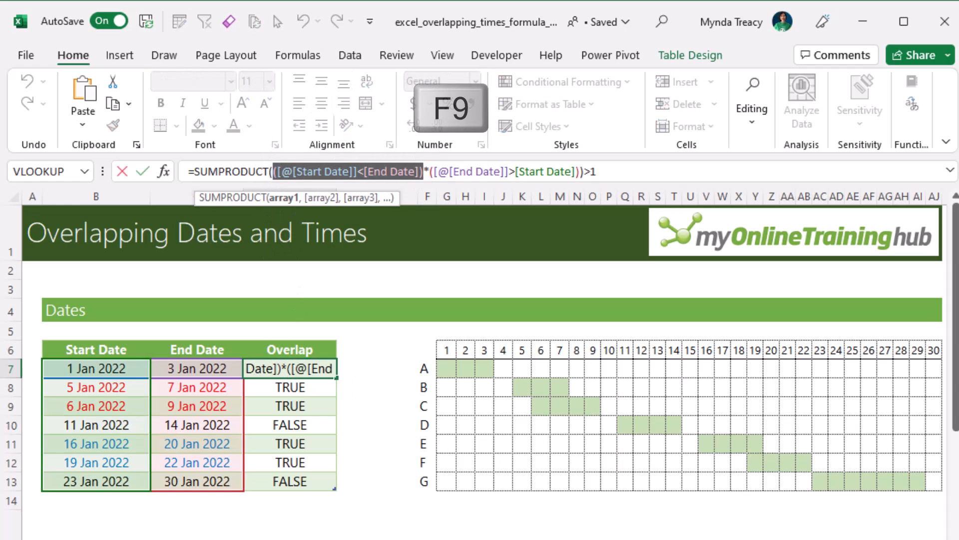
pyautogui.press('F9')
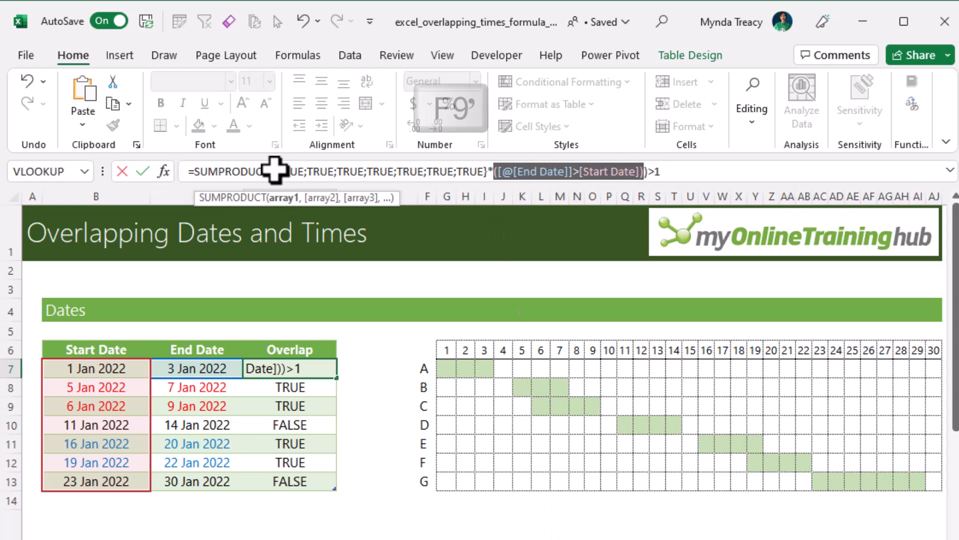
pyautogui.press('f9')
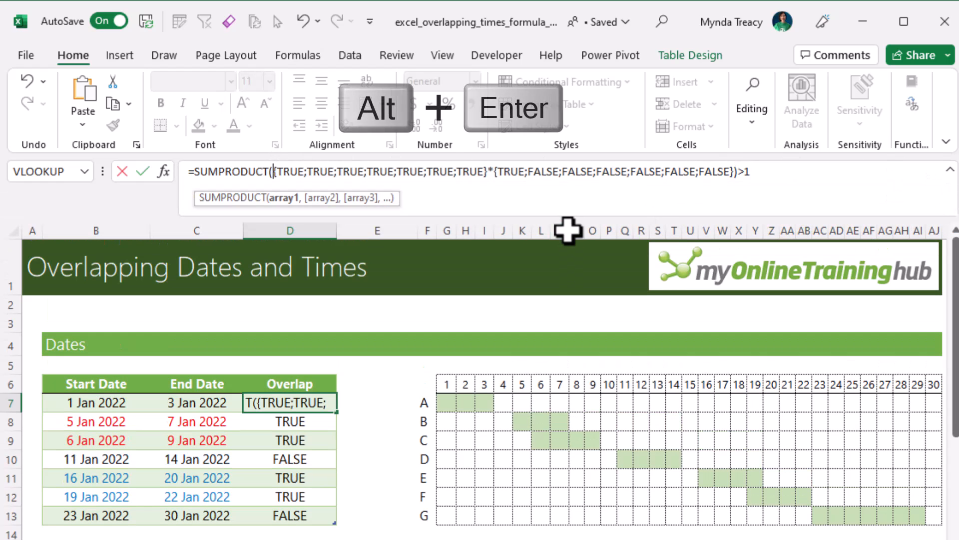
pyautogui.press('alt+enter')
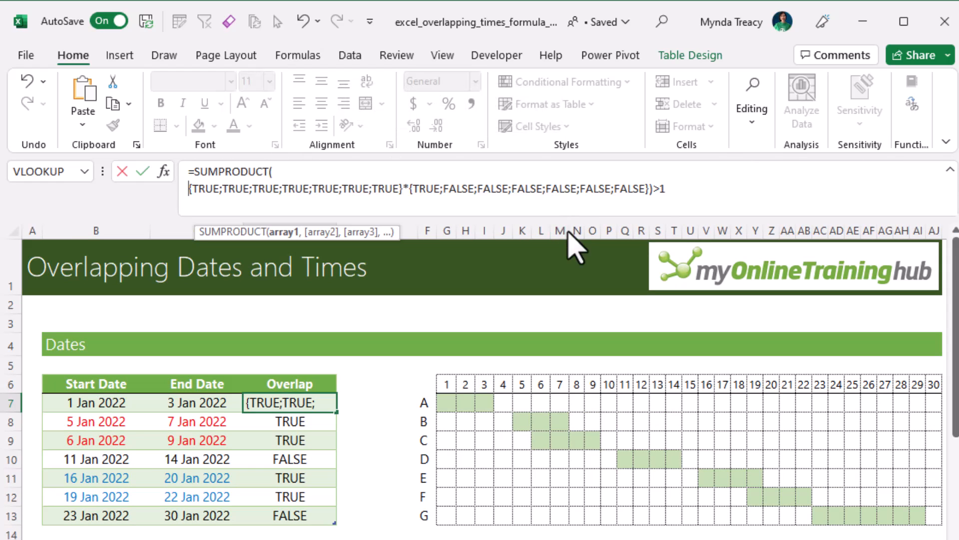
pyautogui.press('Alt+Enter')
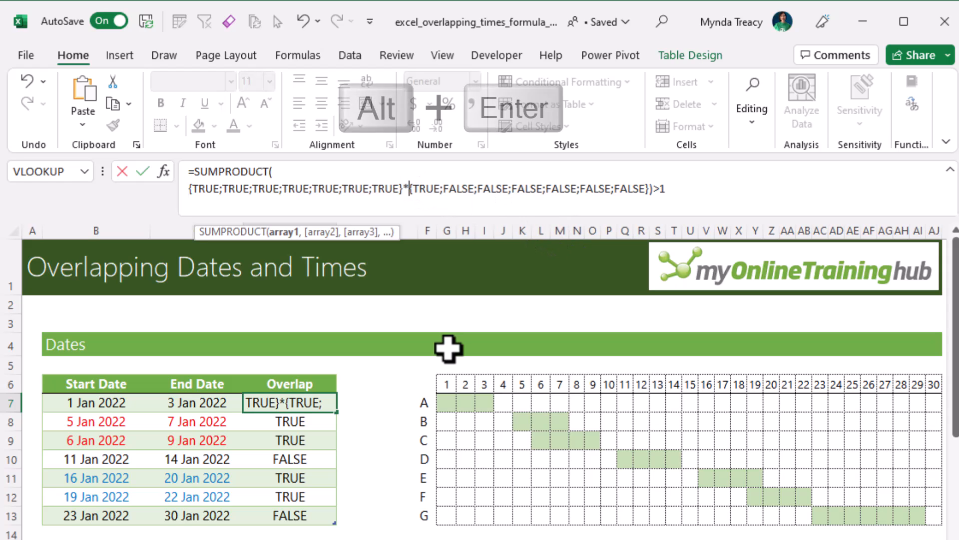
pyautogui.press('alt+enter')
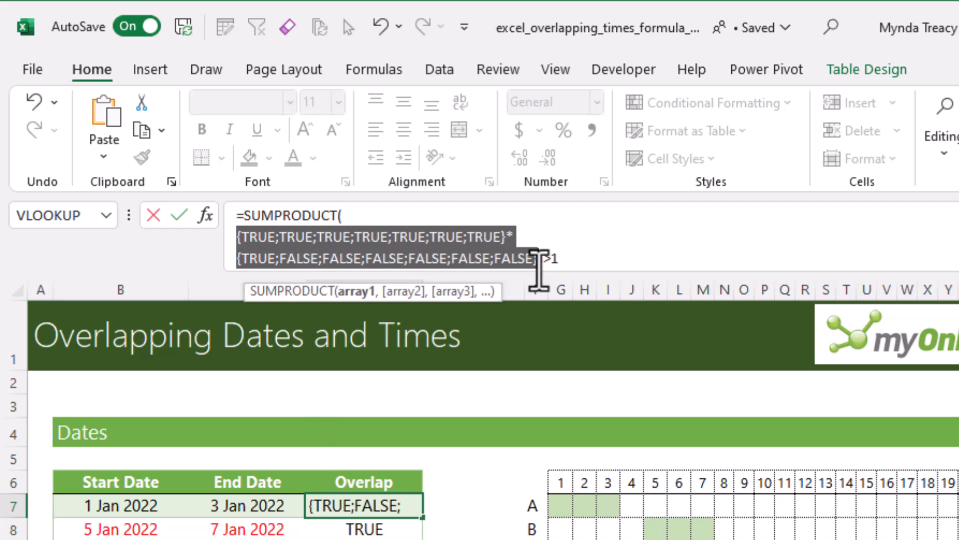
pyautogui.press('f9')
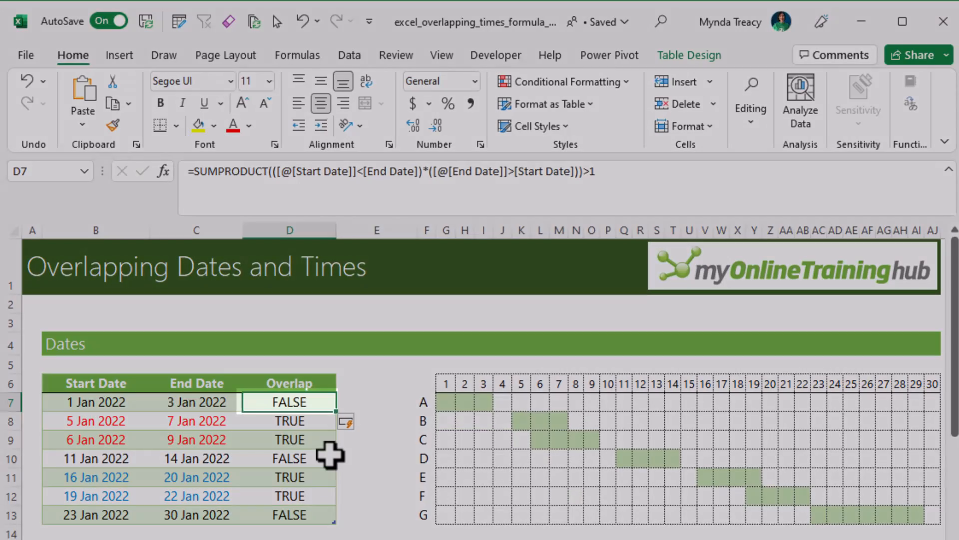
# Evaluate the two comparison arrays in D8's formula with F9 for the 5 Jan 2022 row
pyautogui.click(289, 421)
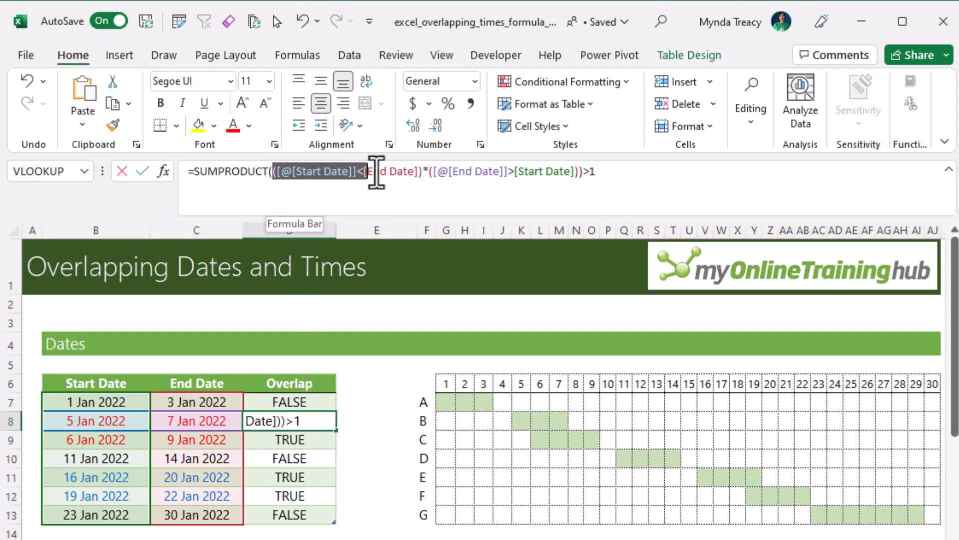
pyautogui.press('f9')
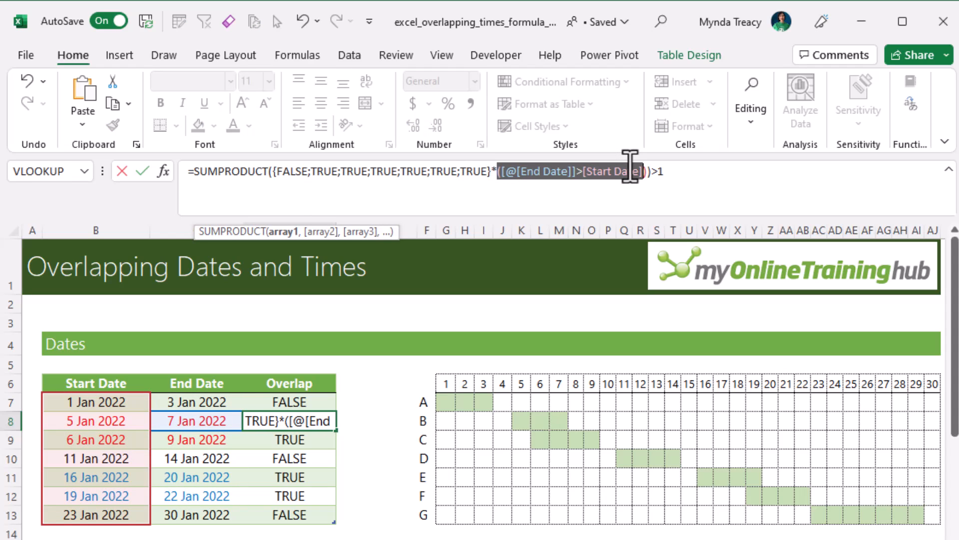
pyautogui.press('f9')
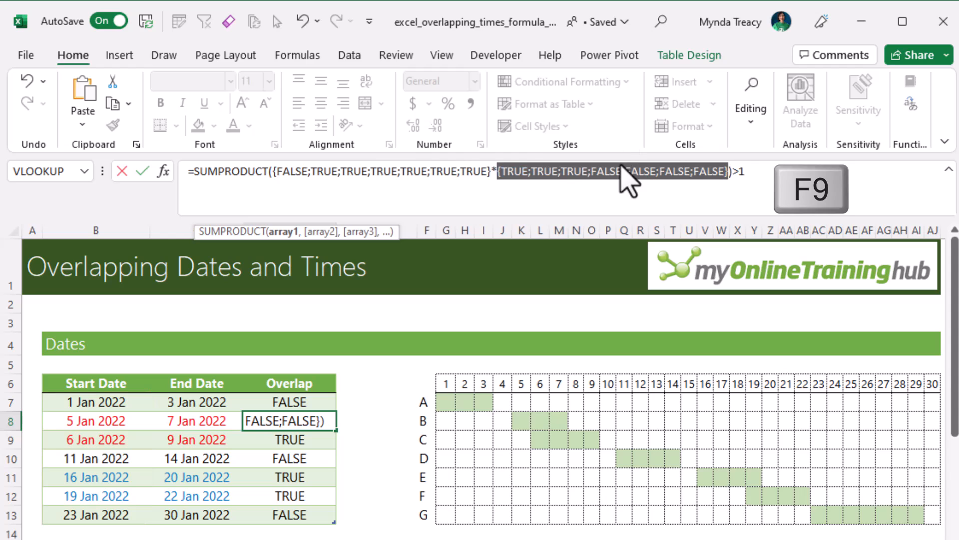
pyautogui.press('f9')
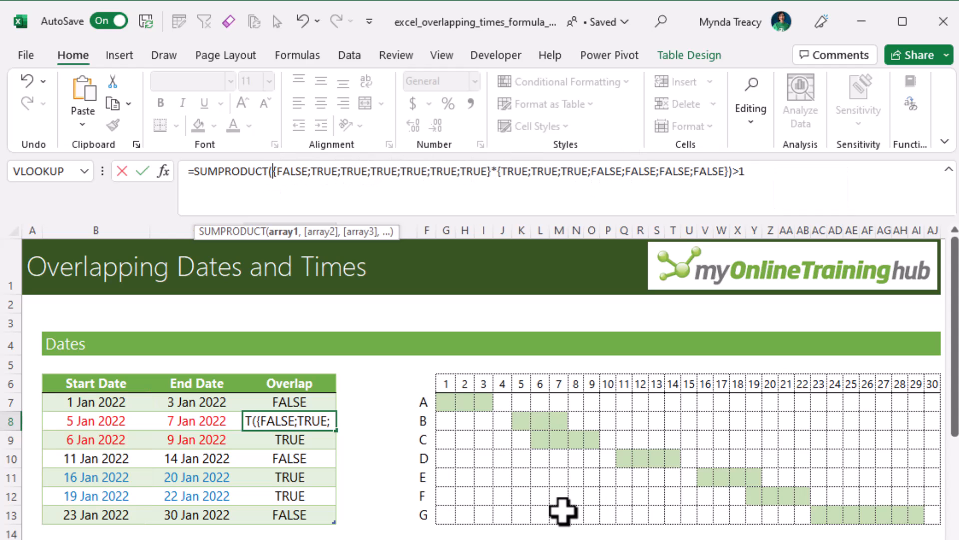
pyautogui.press('alt+enter')
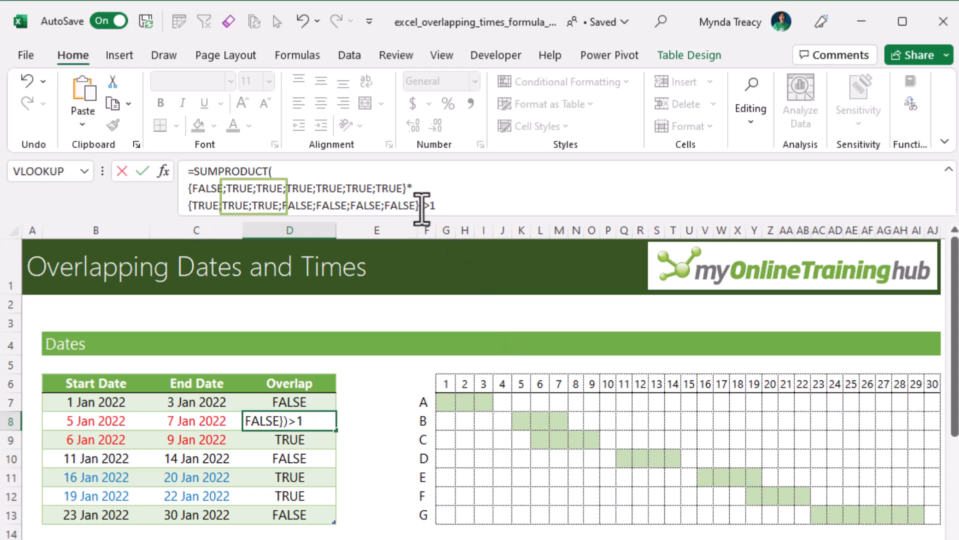
# Evaluate the multiplied arrays into 0s and 1s, then discard the evaluation unchanged
pyautogui.press('F9')
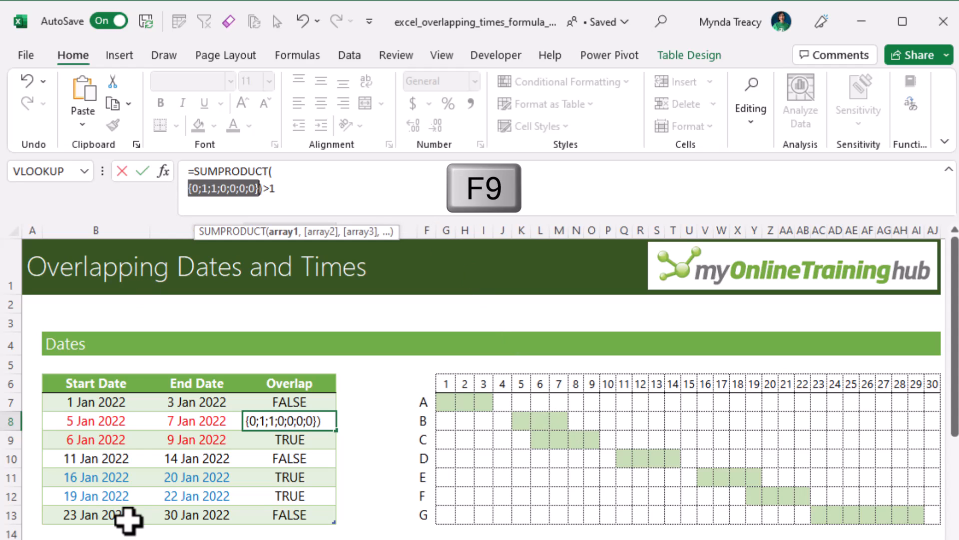
pyautogui.press('F9')
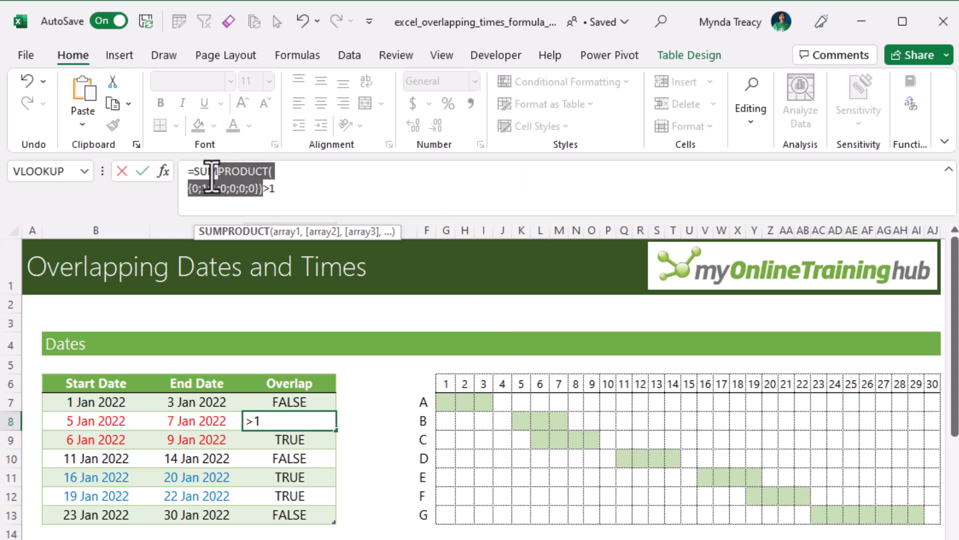
pyautogui.press('f9')
pyautogui.write('=SUMPRODUCT')
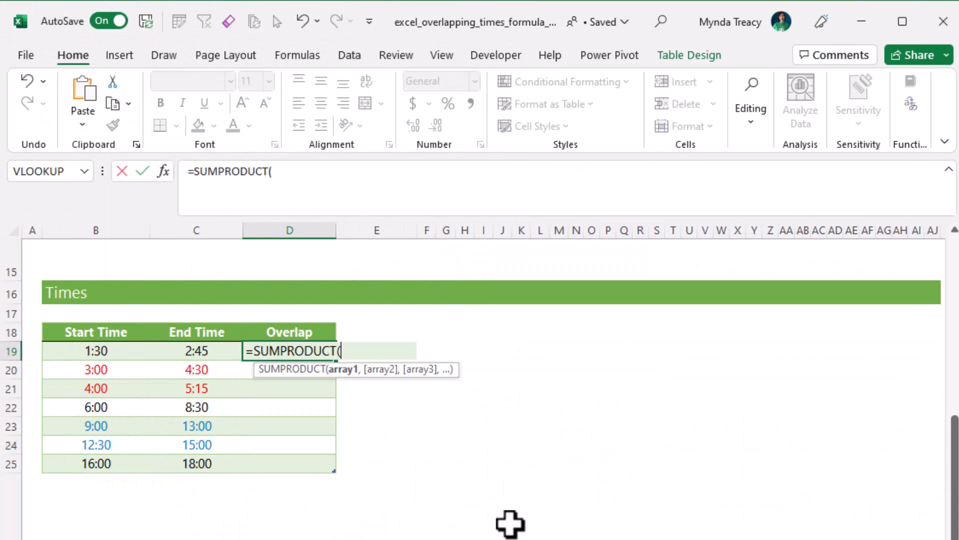
# Enter =SUMPRODUCT(([@[Start Time]]<[End Time])*([@[End Time]]>[Start Time]))>1 in D19 to flag overlapping time slots
pyautogui.write('(')
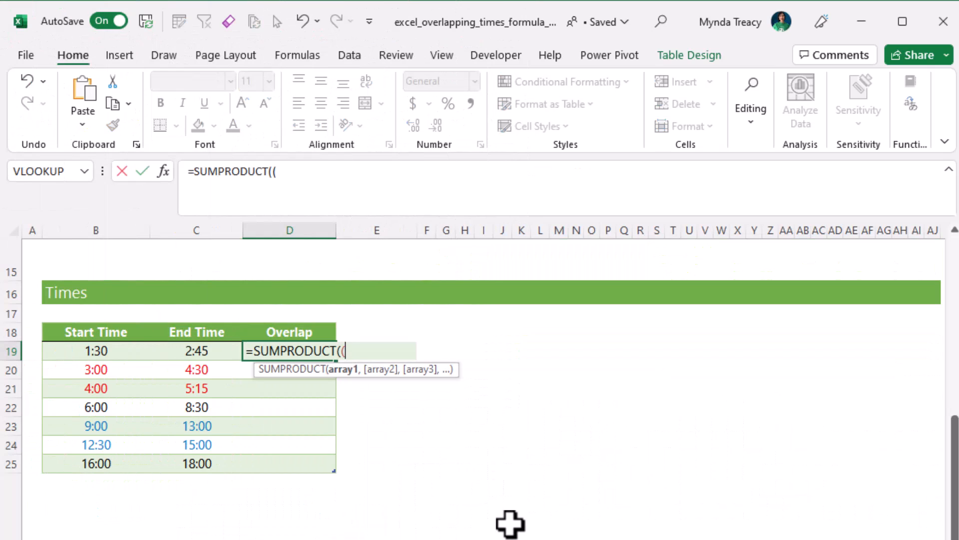
pyautogui.moveTo(207, 470)
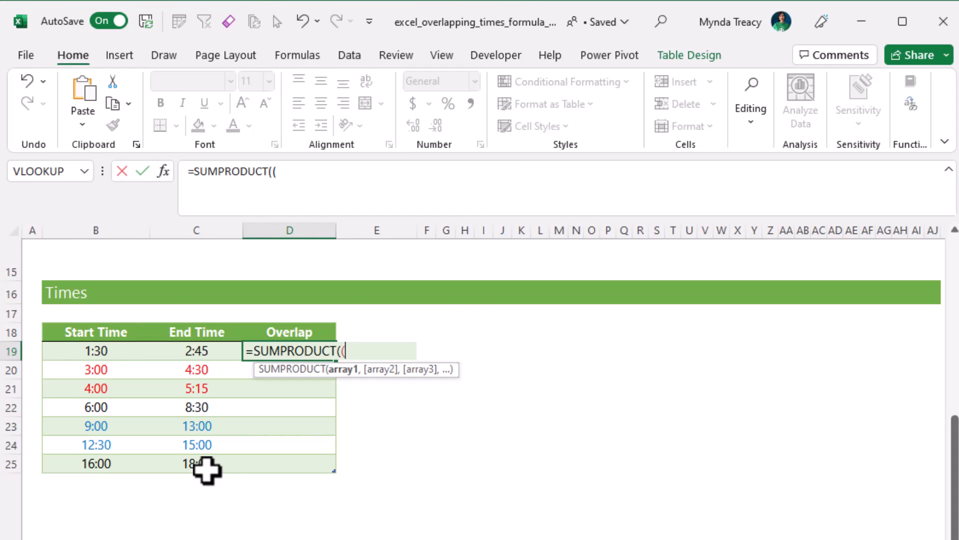
pyautogui.click(96, 350)
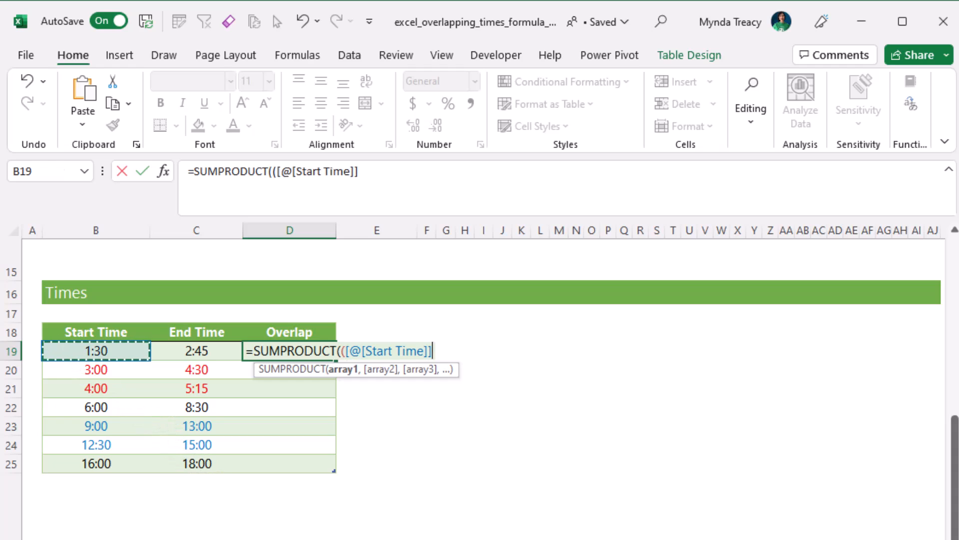
pyautogui.write('<[End Time')
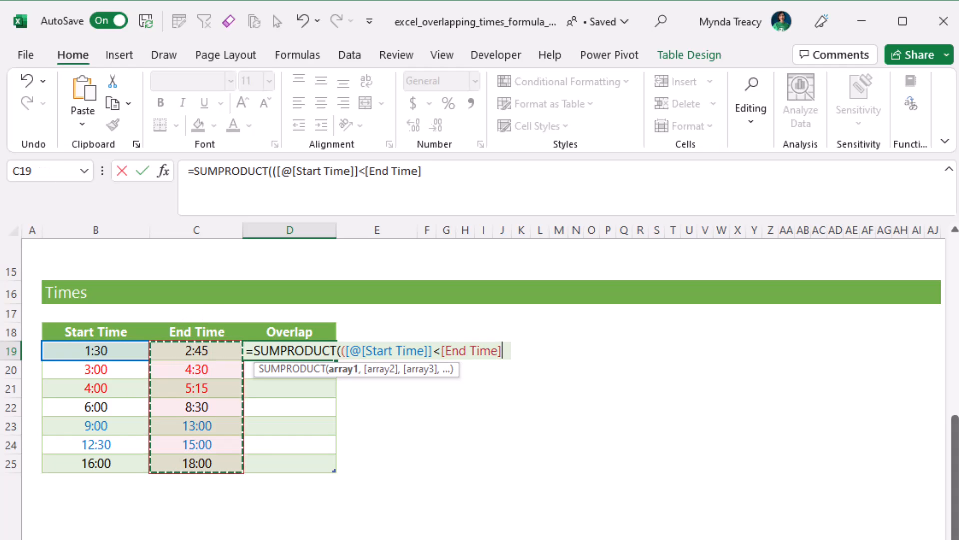
pyautogui.write(')*(')
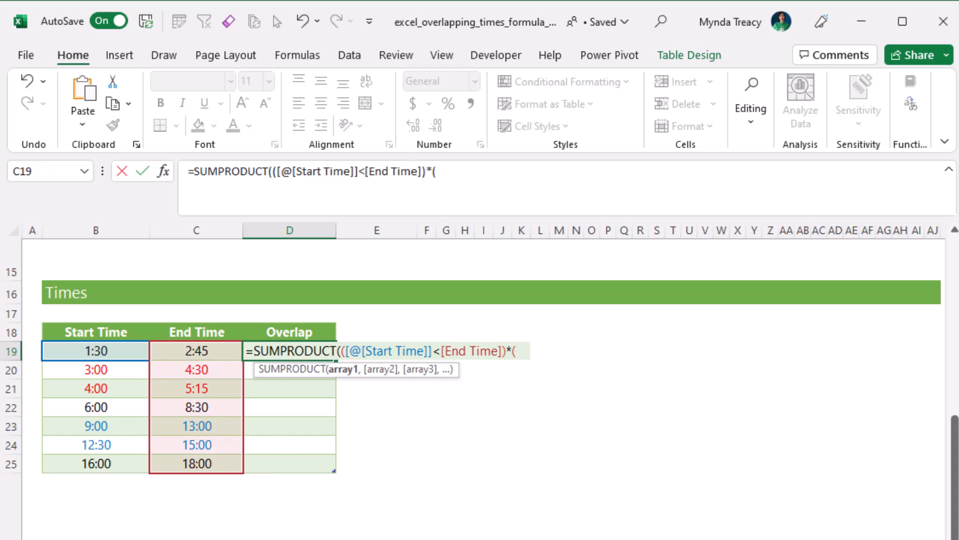
pyautogui.write('([@[End Time]]>')
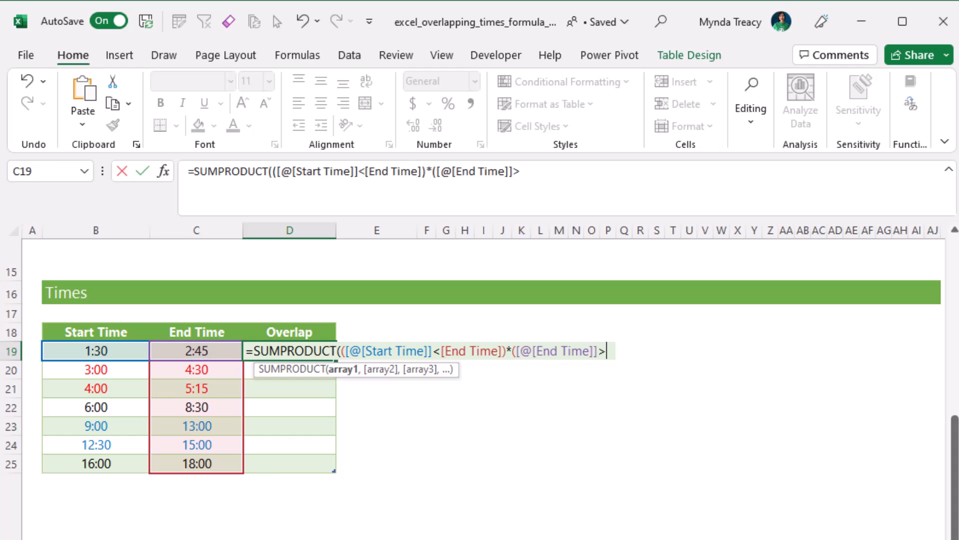
pyautogui.click(95, 351)
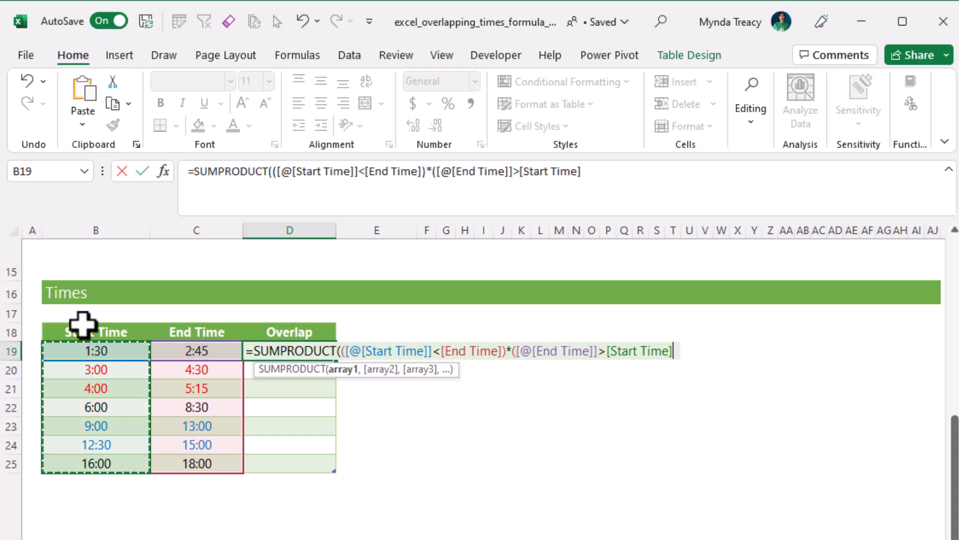
pyautogui.write('))>1')
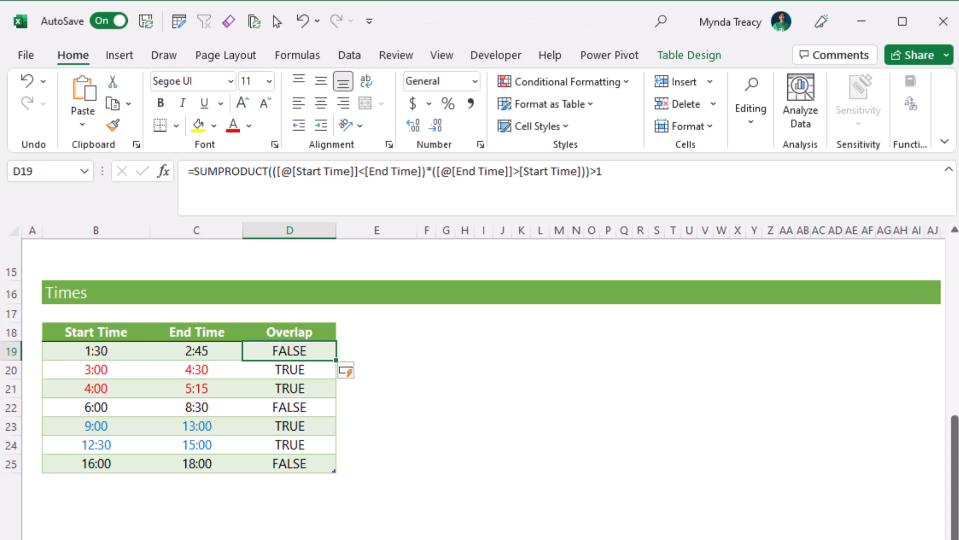
pyautogui.scroll(-3)
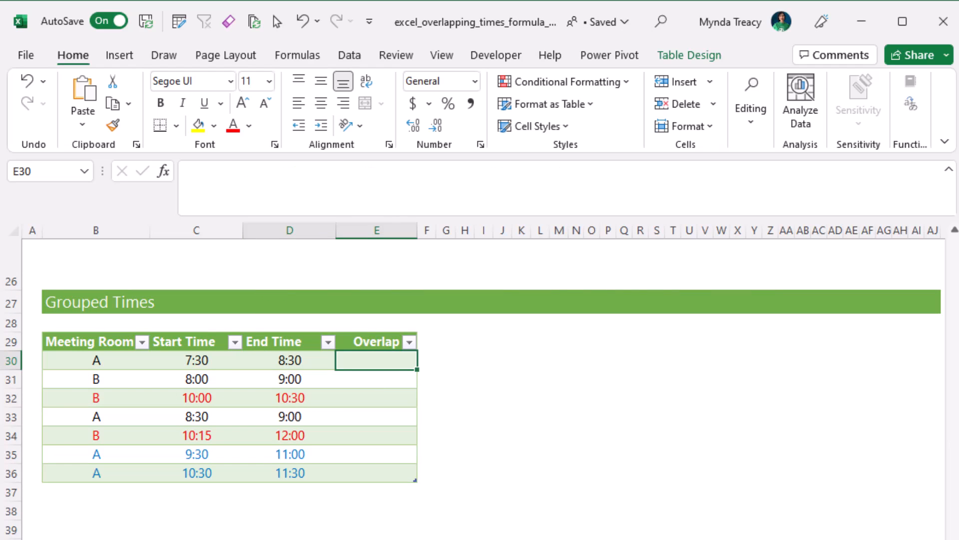
# Select the grouped table's first Overlap cell E30, then empty test cell G30 beside it
pyautogui.click(95, 342)
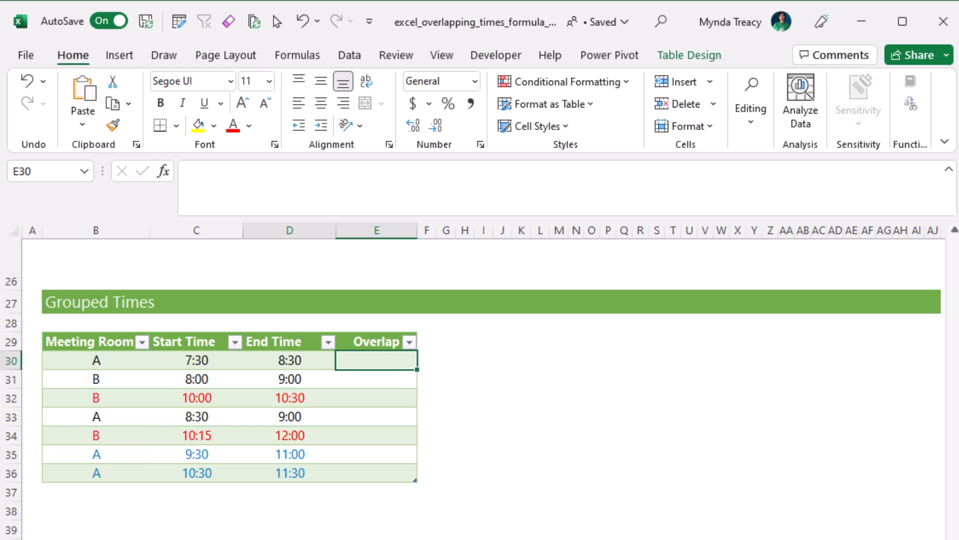
pyautogui.click(446, 361)
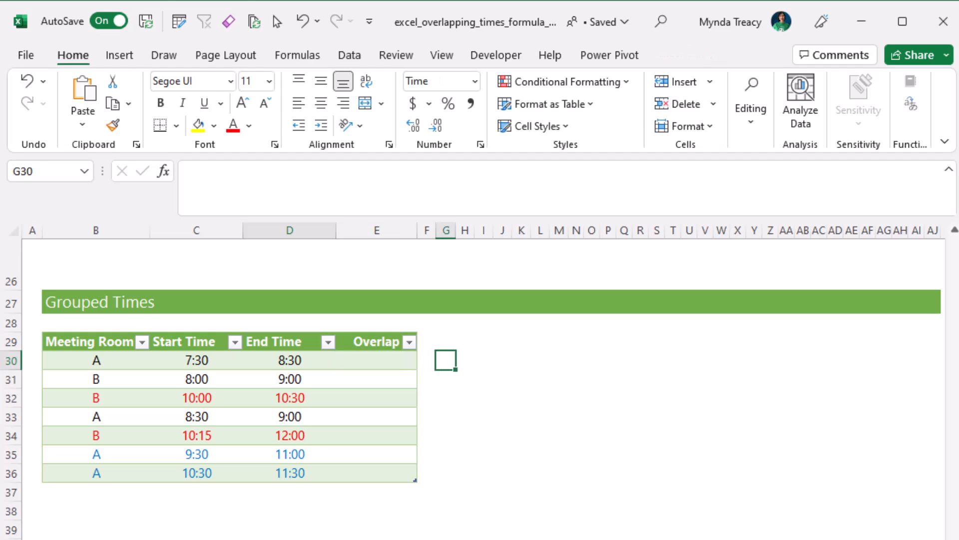
# Enter =FILTER(MeetRmTbl[End Time],MeetRmTbl[Meeting Room]=MeetRmTbl[@[Meeting Room]]) in G30 to list this room's end times
pyautogui.write('=FILTER(')
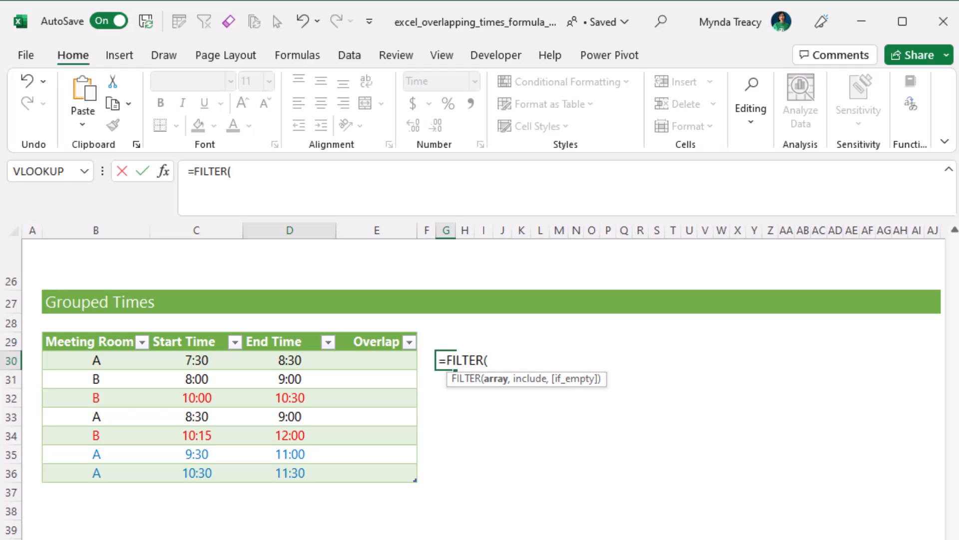
pyautogui.moveTo(204, 383)
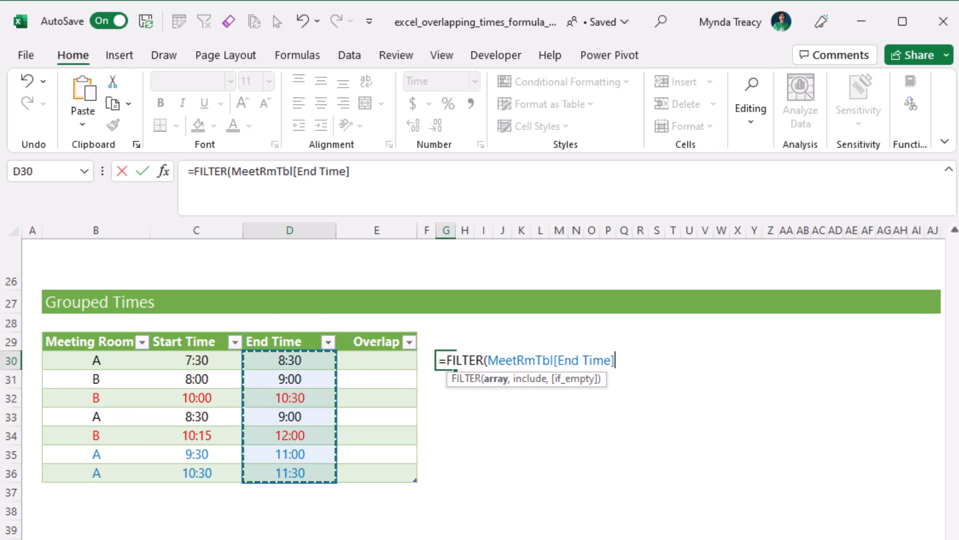
pyautogui.write(',')
pyautogui.click(377, 360)
pyautogui.write('=SUMPRODUCT((')
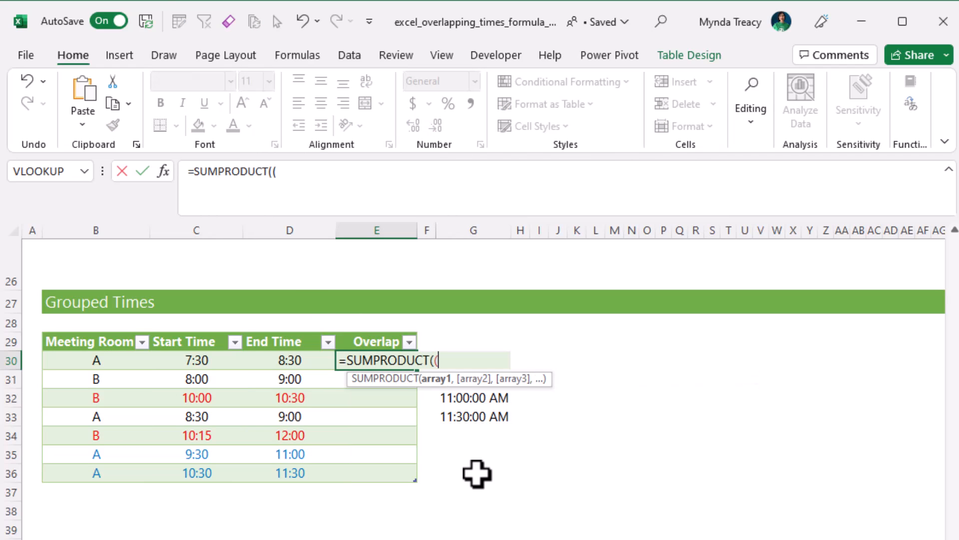
# Complete E30's SUMPRODUCT comparing times via FILTER by Meeting Room, with >1, flagging same-room overlaps
pyautogui.click(196, 360)
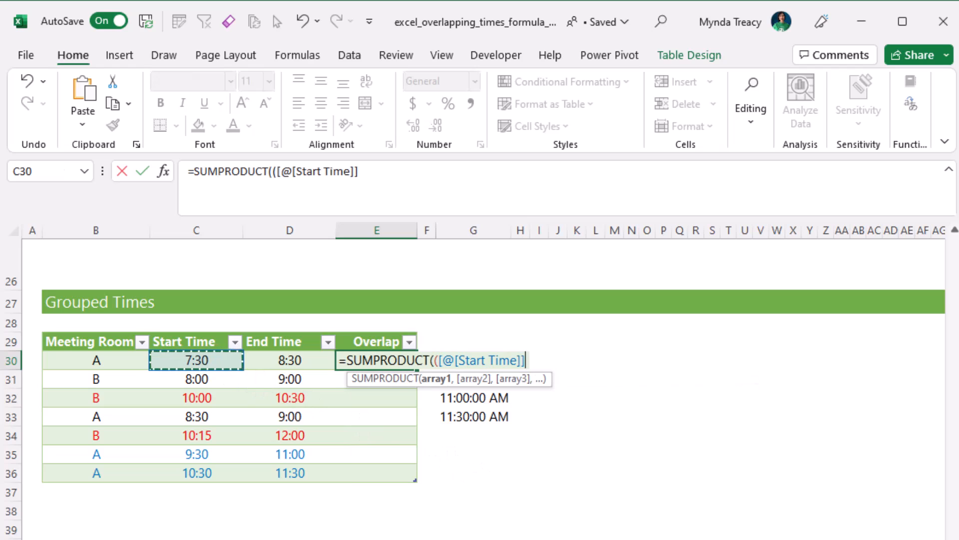
pyautogui.write('<')
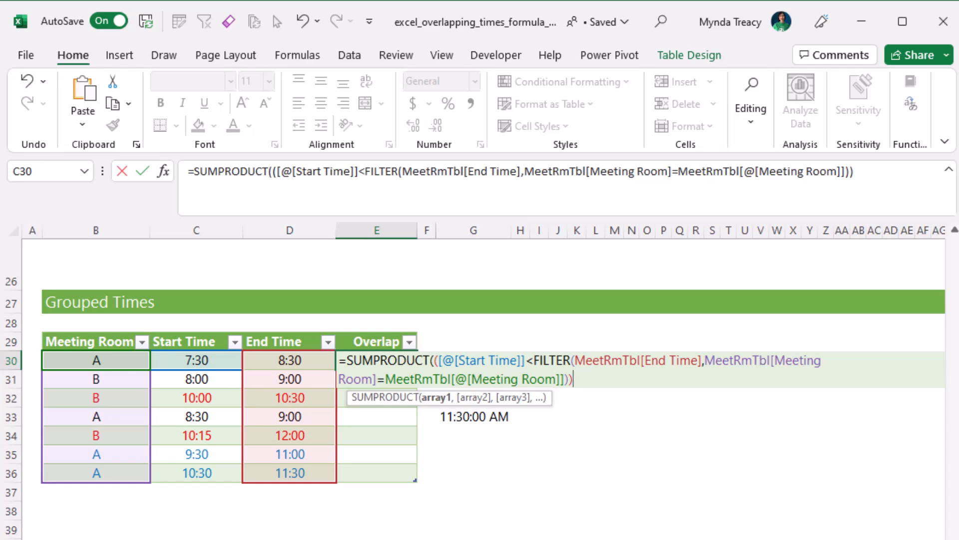
pyautogui.write('*')
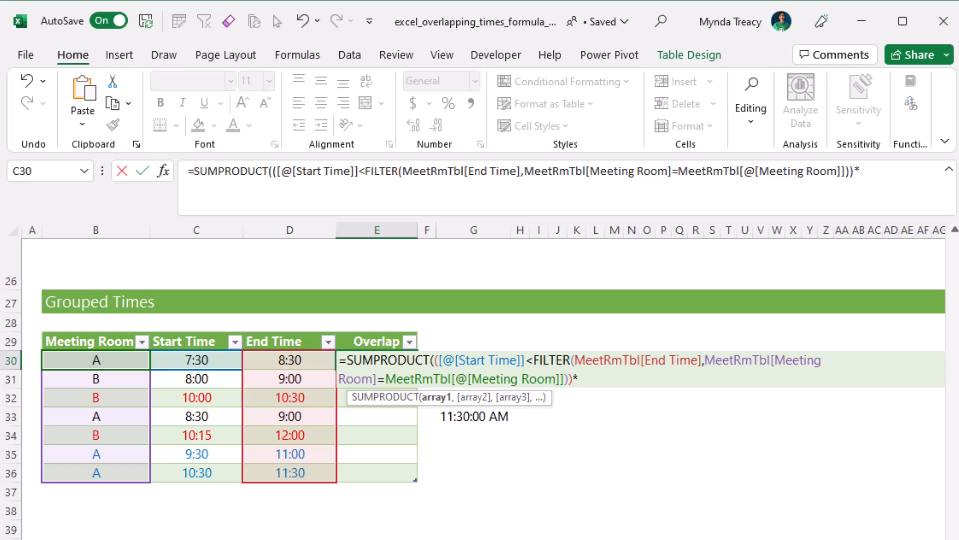
pyautogui.write('([@[End Time')
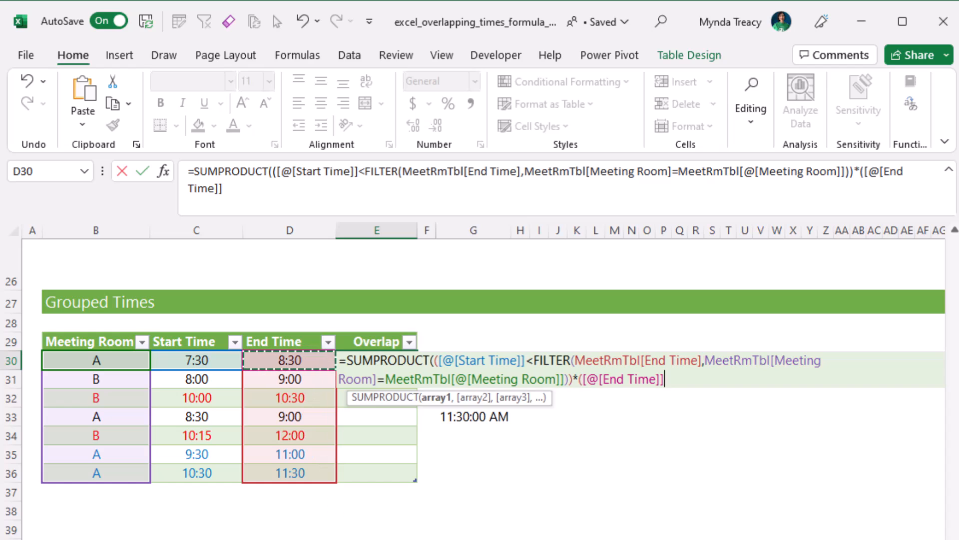
pyautogui.write('>')
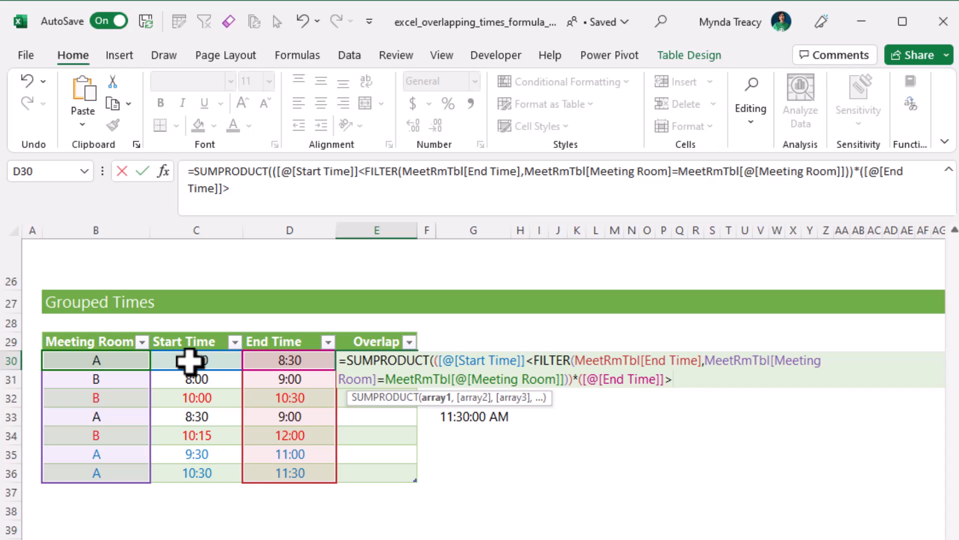
pyautogui.write('FILTER(MeetRmTbl[End Time],MeetRmTbl[Meeting Room]=MeetRmTbl[@[Meeting Room]])')
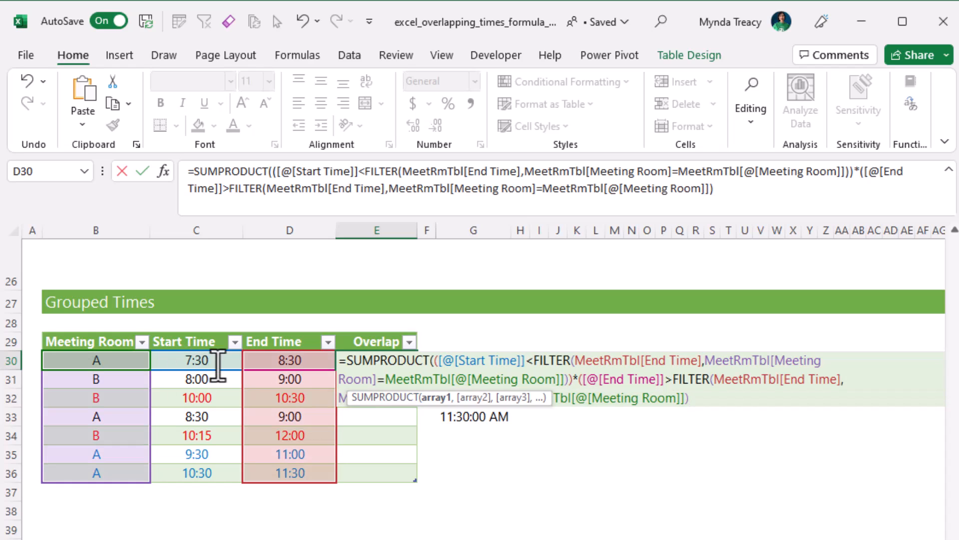
pyautogui.moveTo(749, 380)
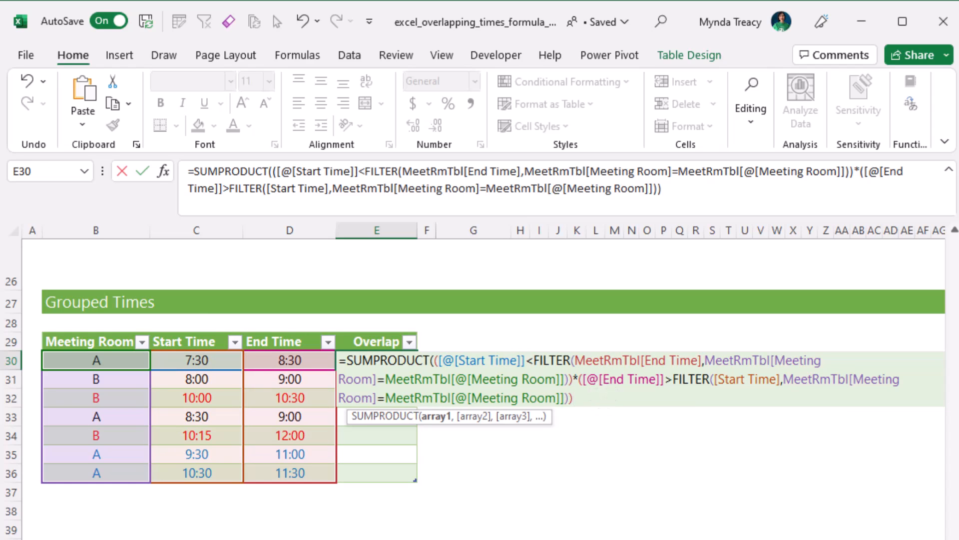
pyautogui.write(')>1')
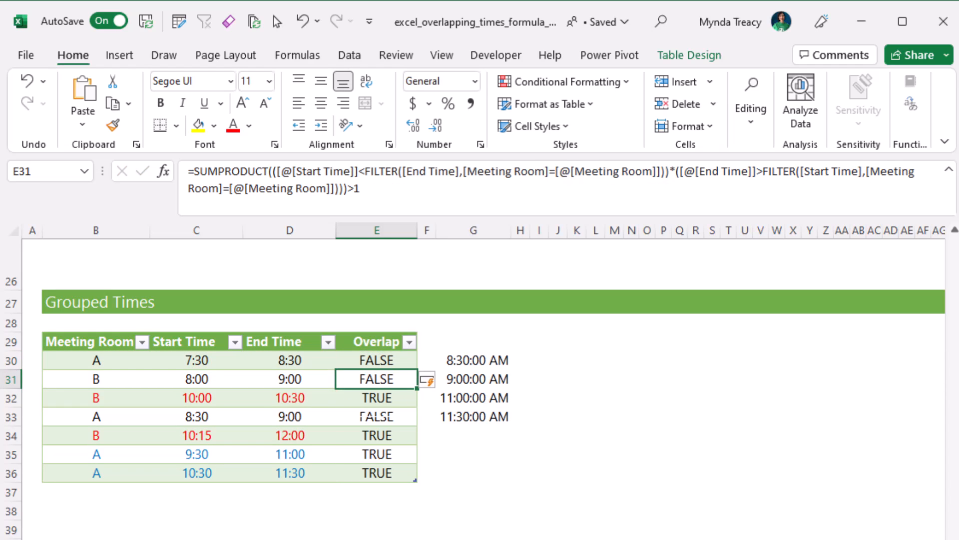
pyautogui.click(375, 359)
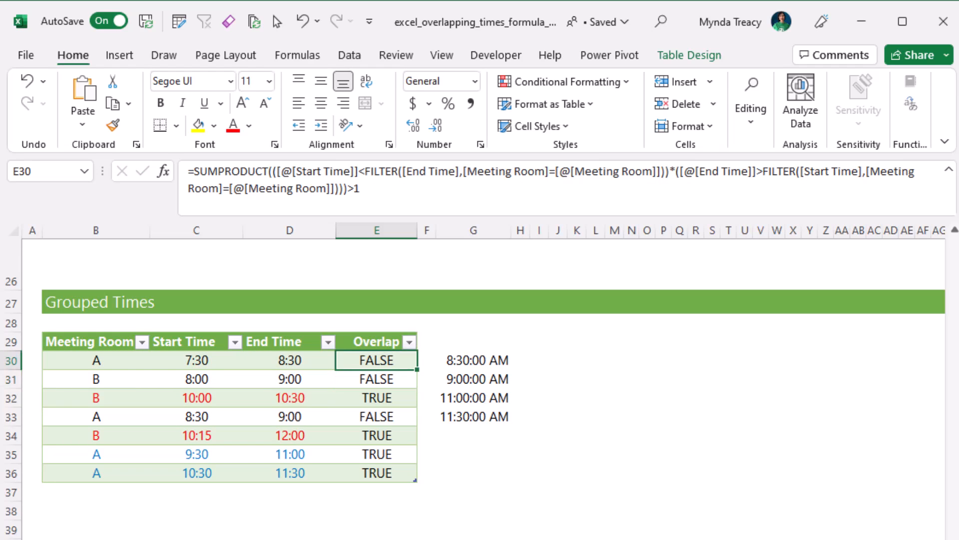
pyautogui.click(375, 416)
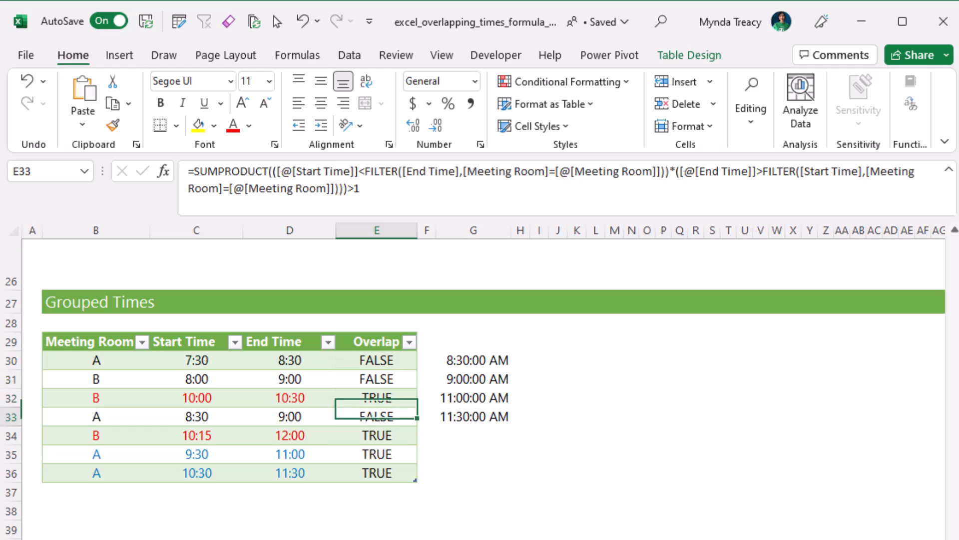
pyautogui.click(376, 454)
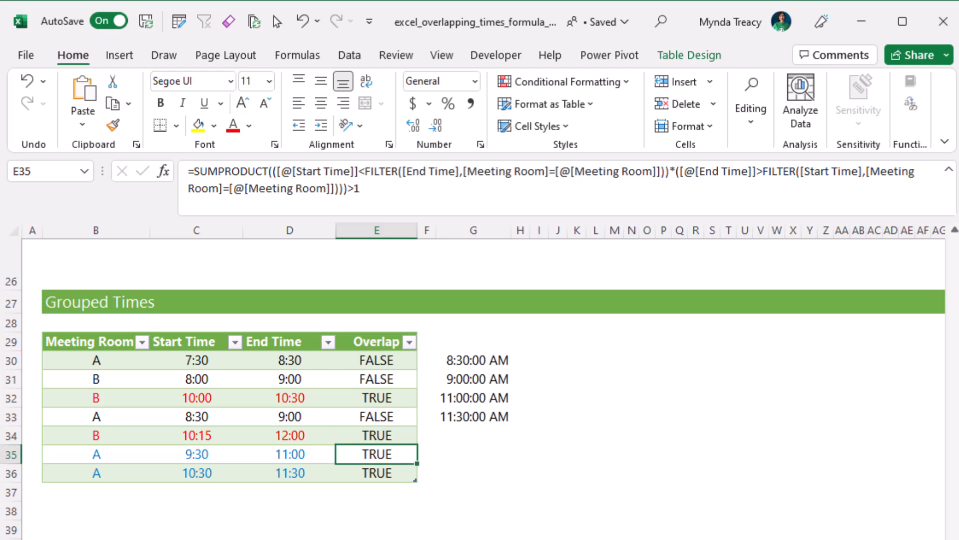